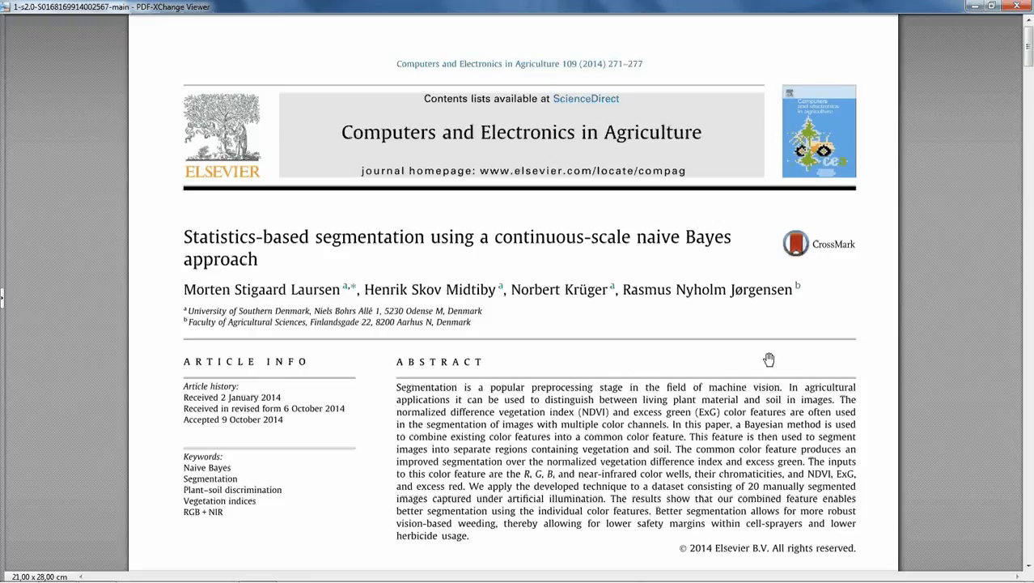
mouse_move(158, 263)
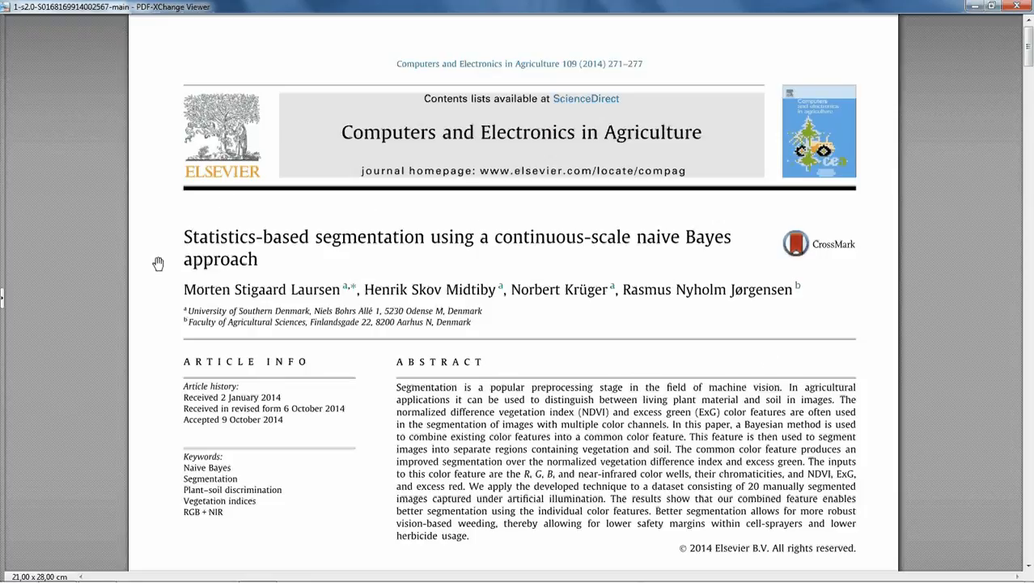
mouse_move(588, 320)
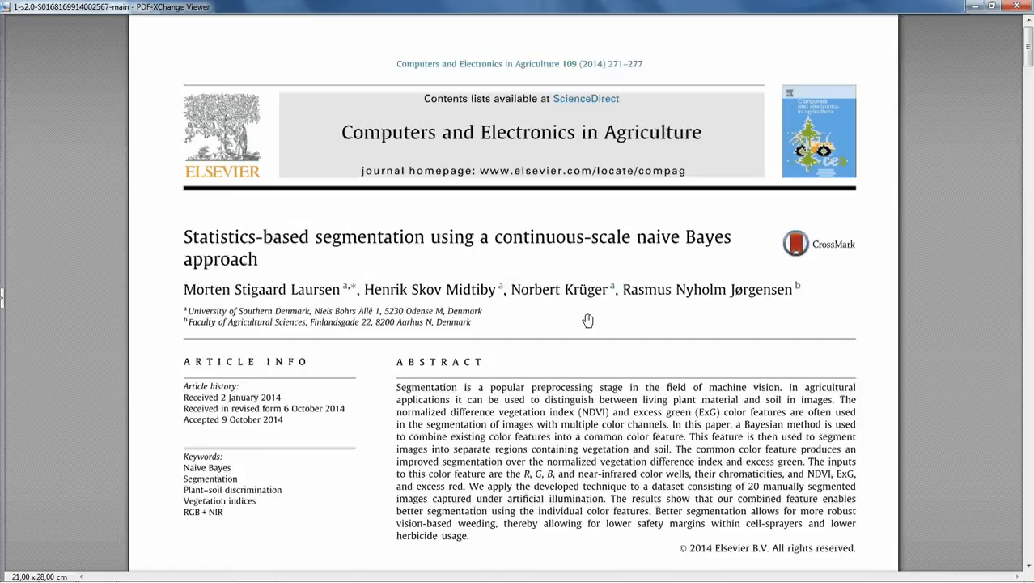
mouse_move(260, 245)
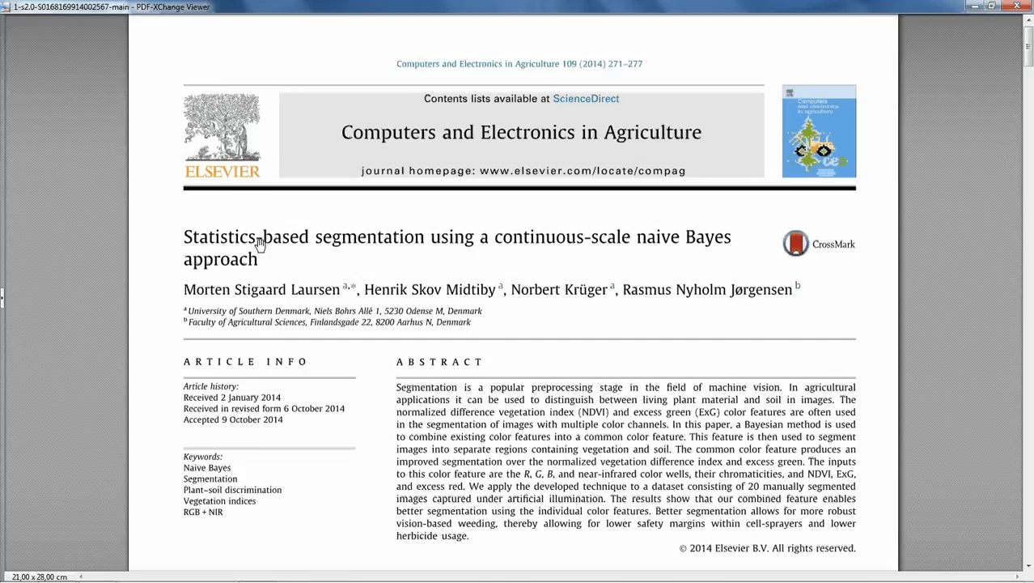
mouse_move(550, 272)
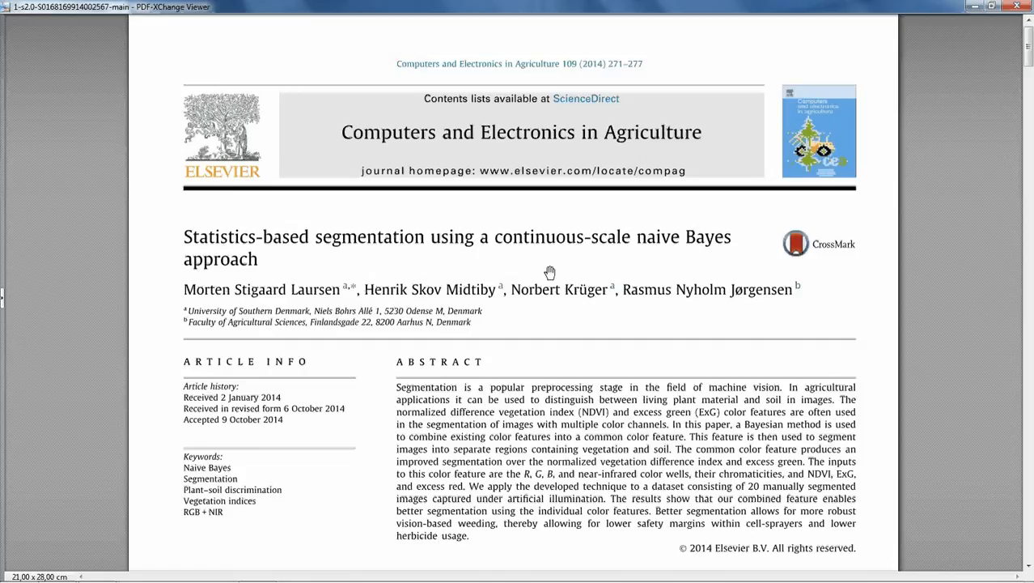
mouse_move(709, 257)
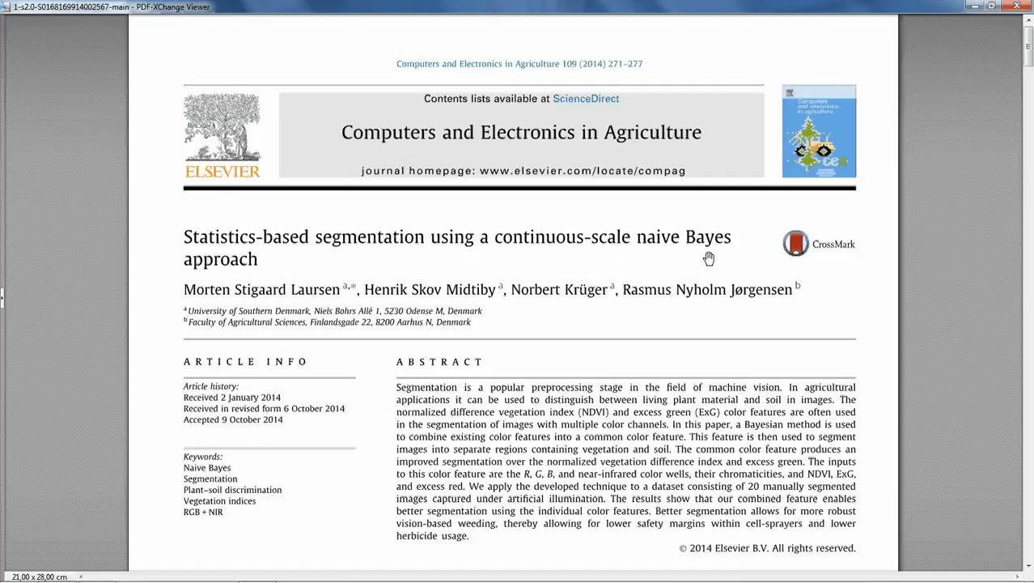
mouse_move(420, 289)
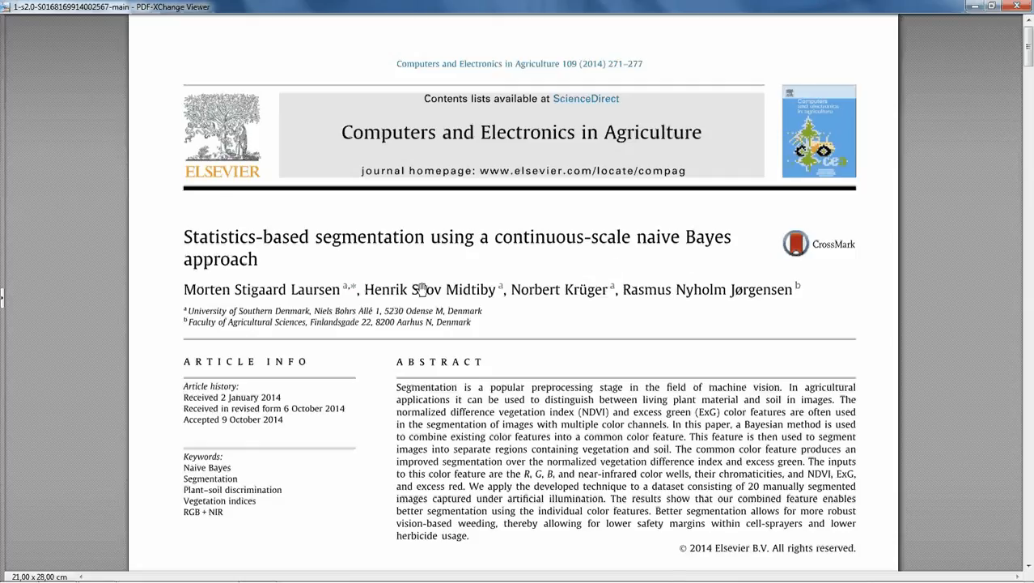
mouse_move(571, 318)
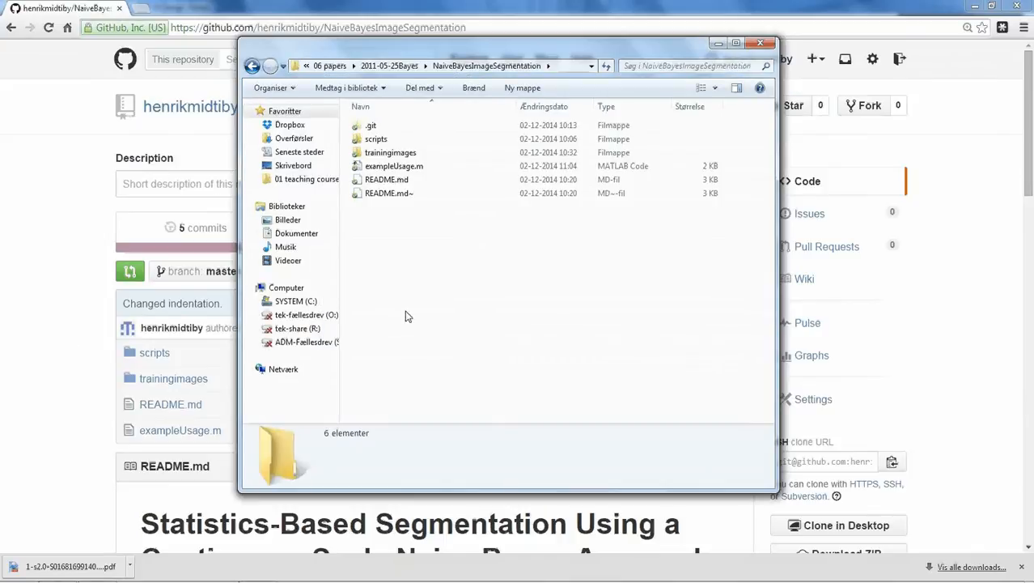
mouse_move(476, 255)
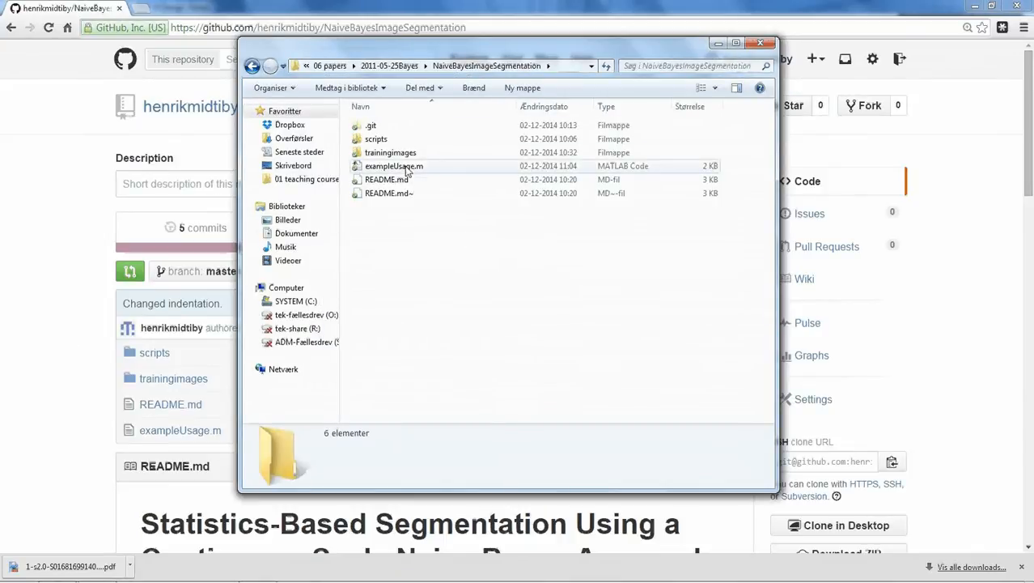
Step: Open exampleUsage.m from the NaiveBayesImageSegmentation folder in the MATLAB editor
double_click(394, 165)
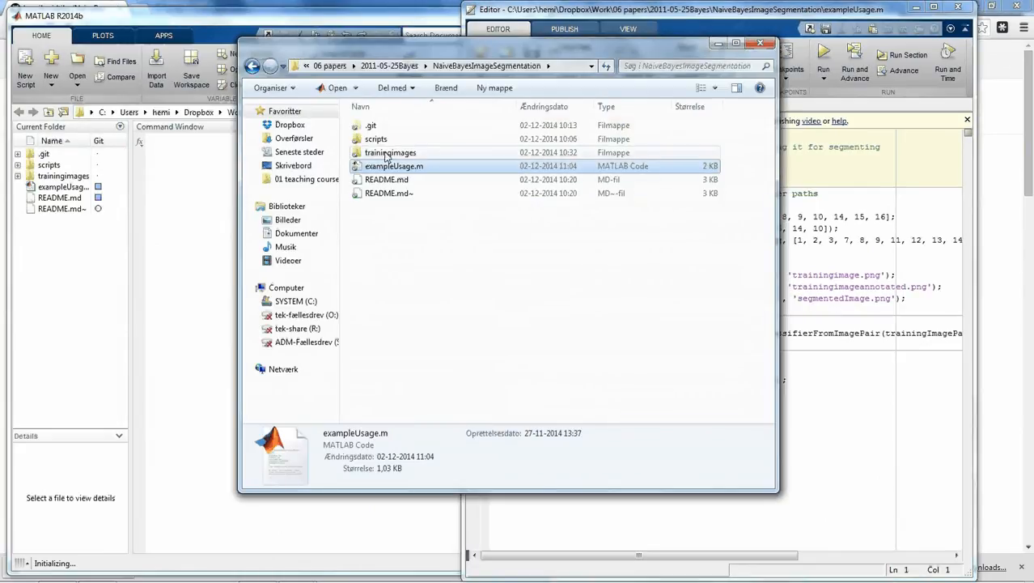
Step: Browse through scripts and trainingimages into rgb, then preview trainingimage.png in Photo Viewer
double_click(376, 138)
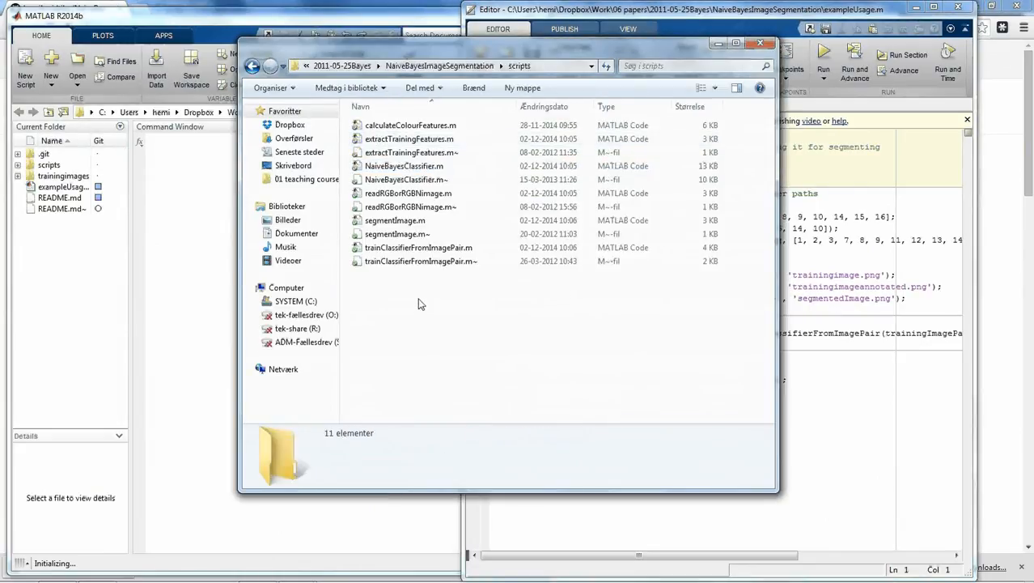
mouse_move(404, 367)
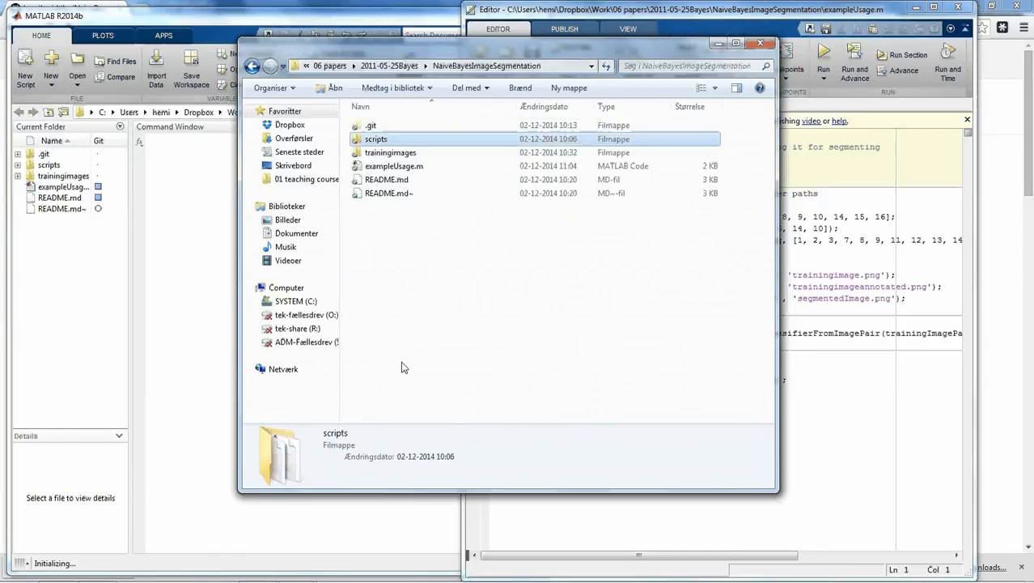
double_click(390, 152)
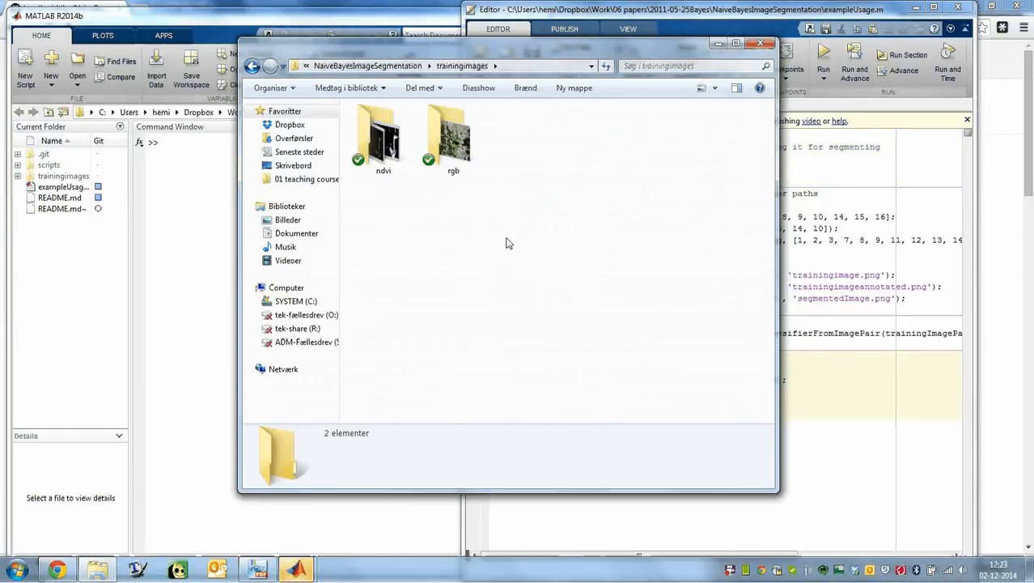
click(453, 138)
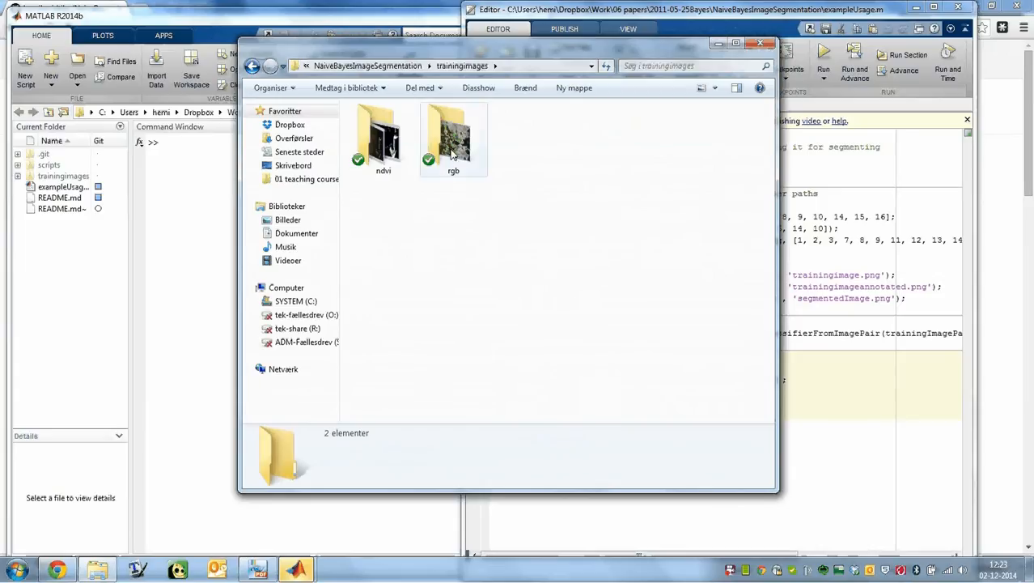
double_click(453, 138)
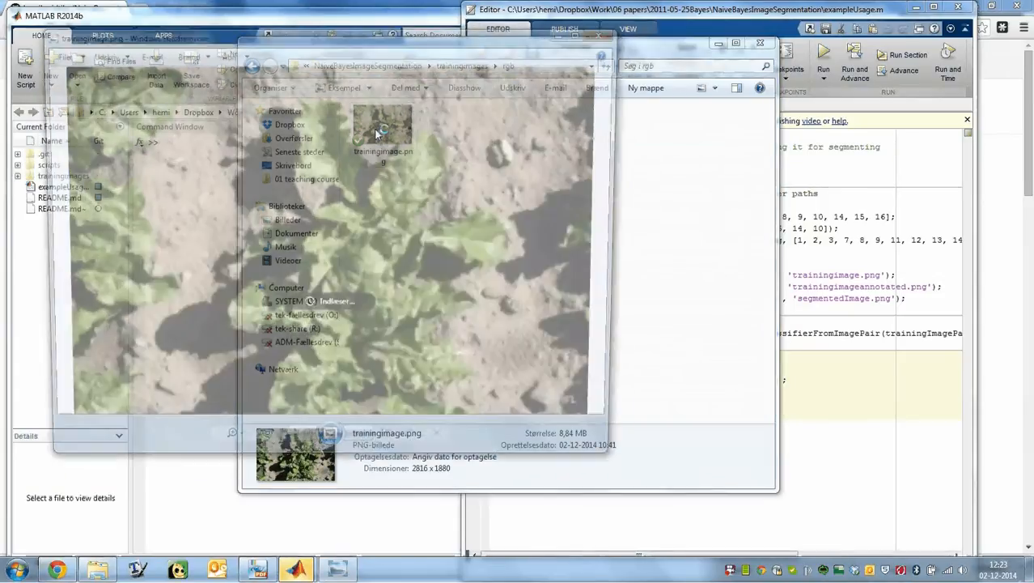
double_click(383, 130)
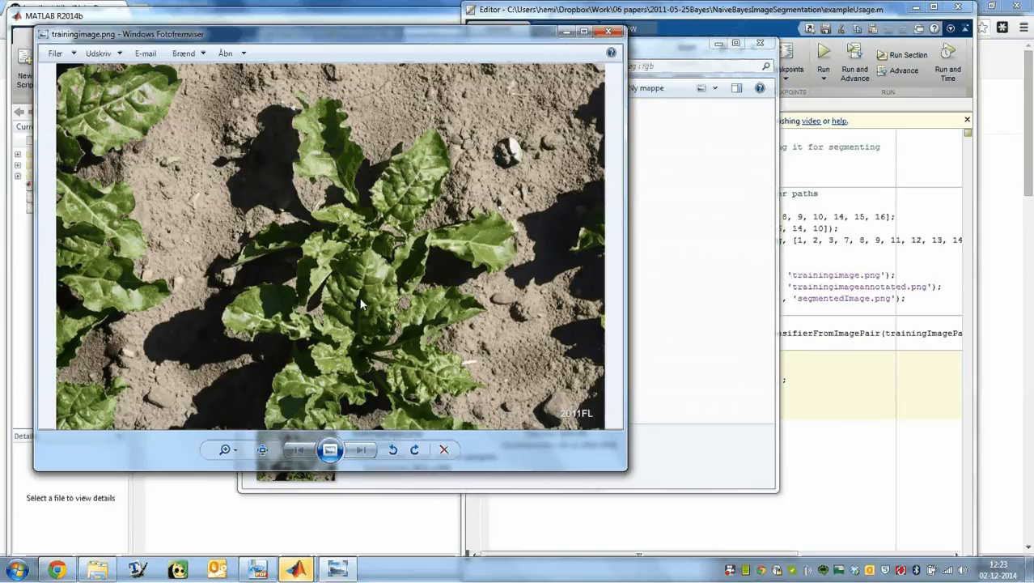
mouse_move(549, 89)
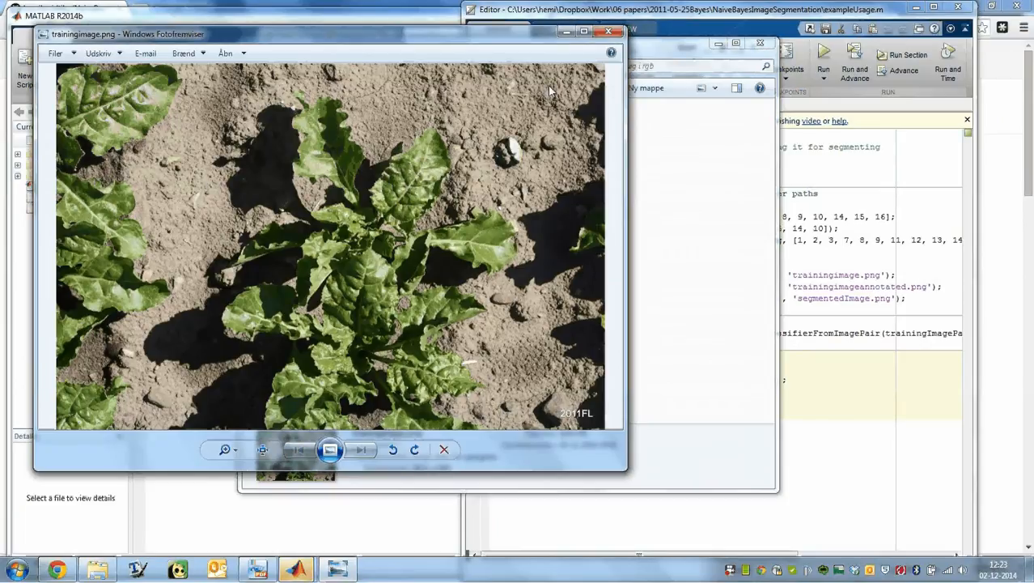
mouse_move(453, 170)
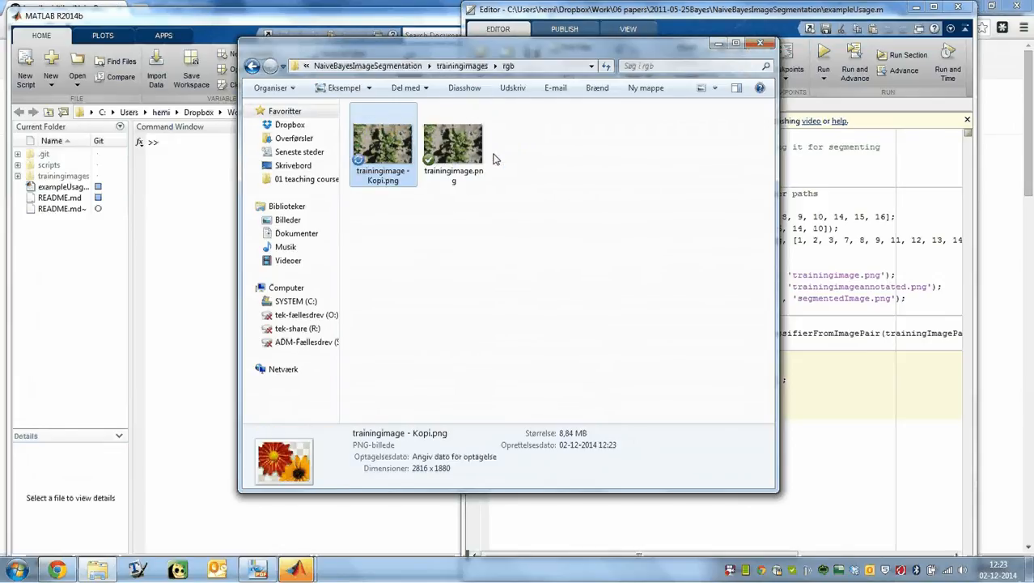
Step: Rename 'trainingimage - Kopi.png' to trainingimageannotated.png and open it in GIMP
click(383, 142)
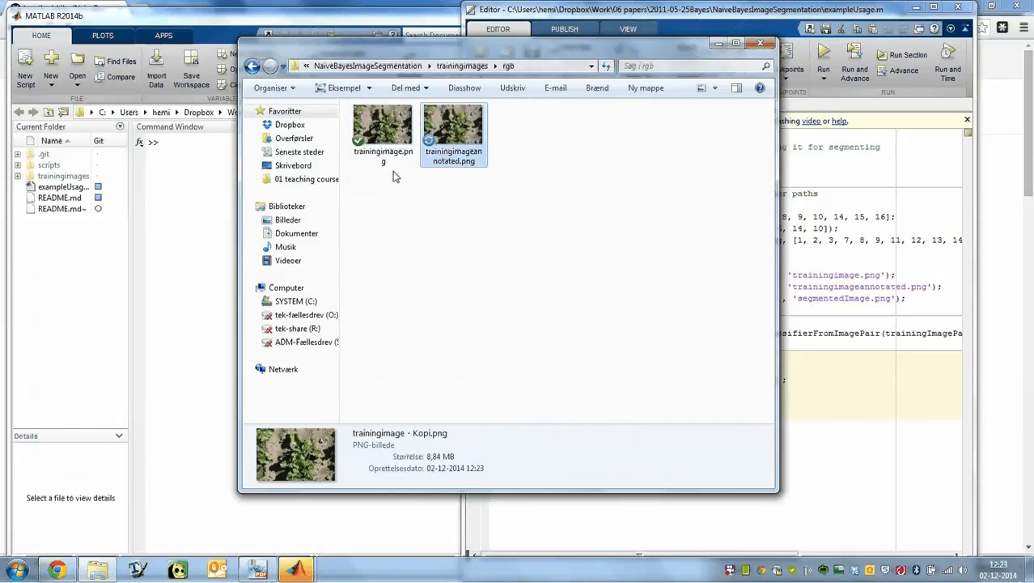
click(453, 126)
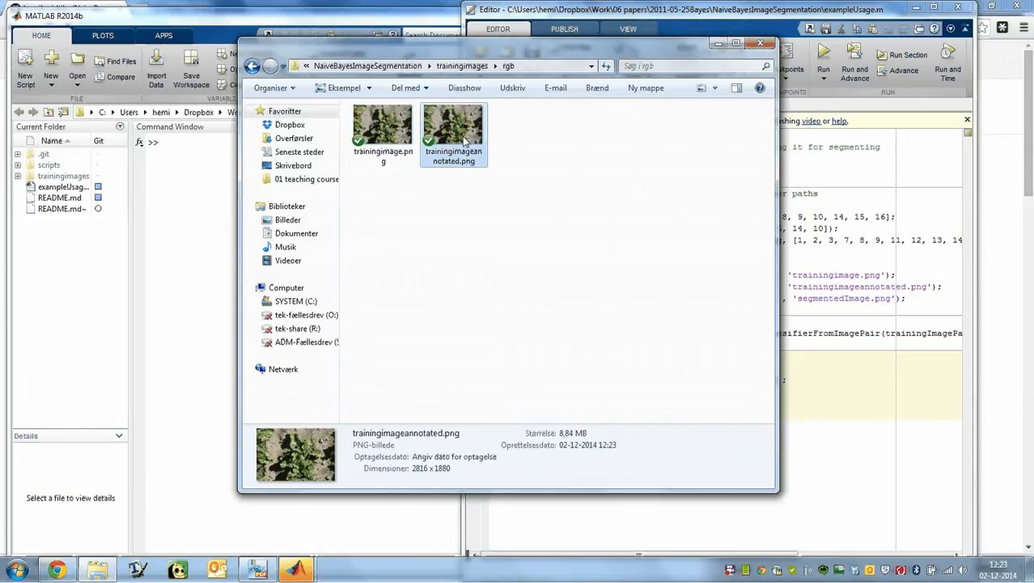
double_click(453, 121)
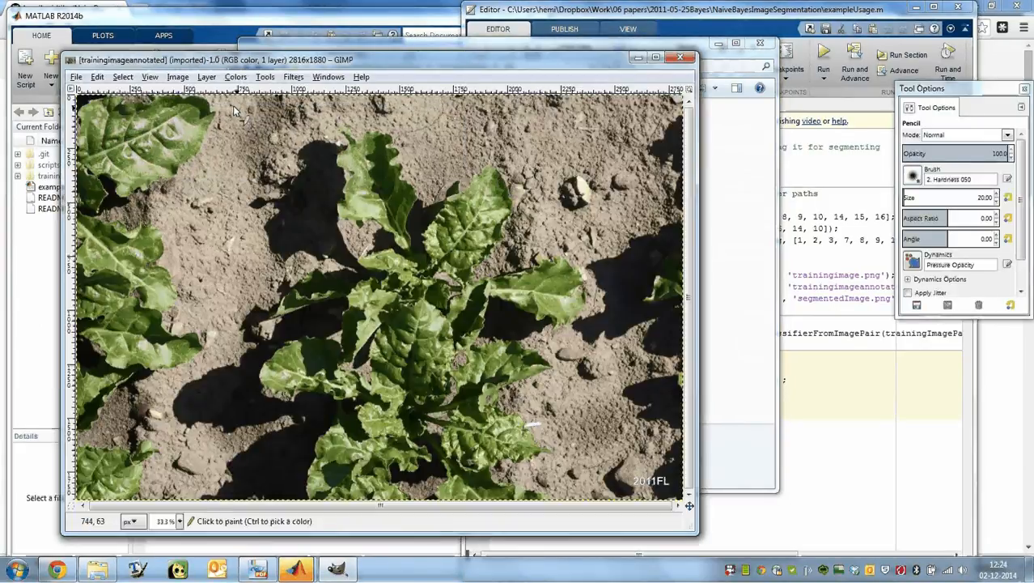
Step: Apply Colors > Levels with output black level 14 and output white level 240
click(235, 76)
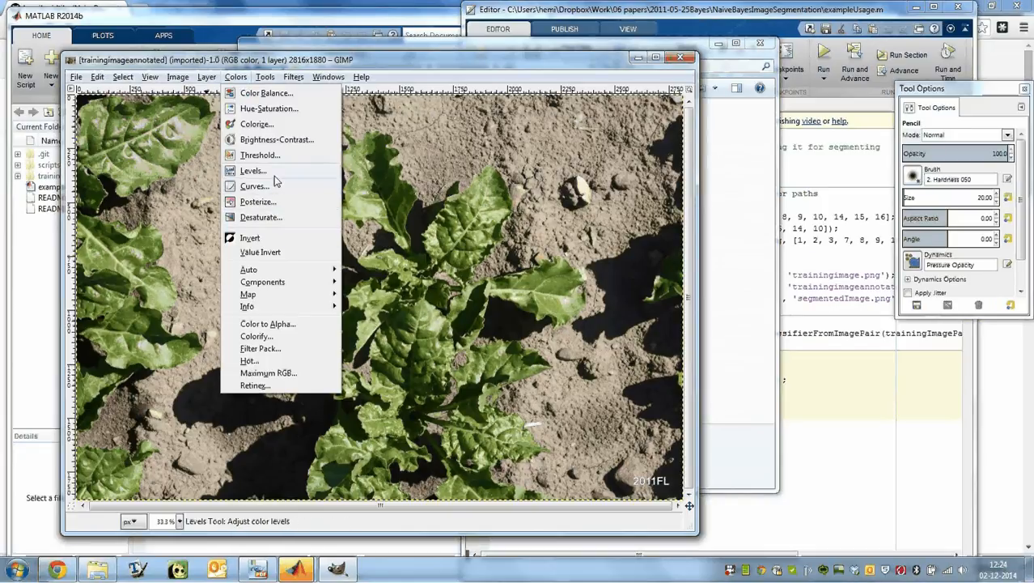
click(253, 169)
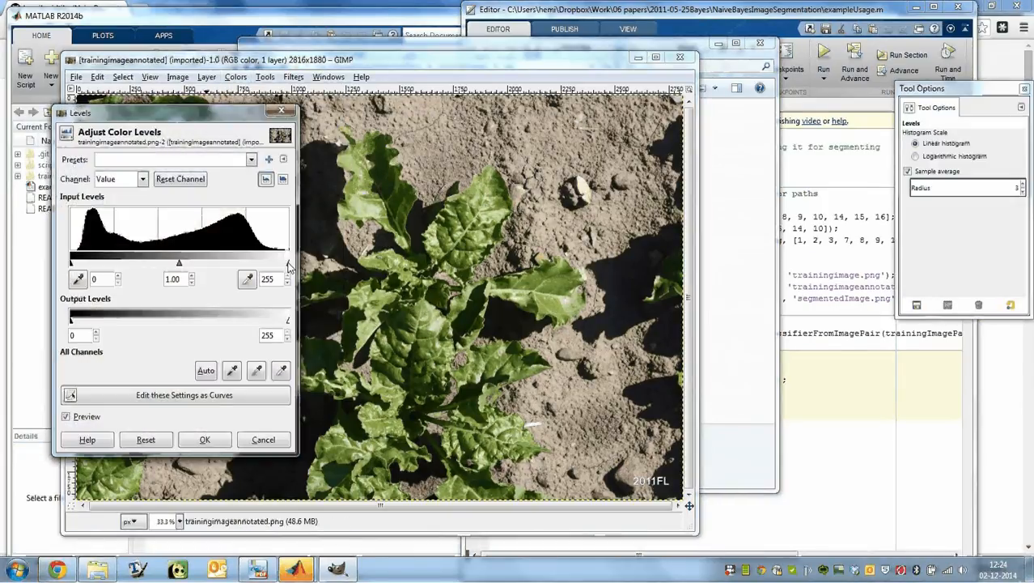
drag(287, 262, 275, 262)
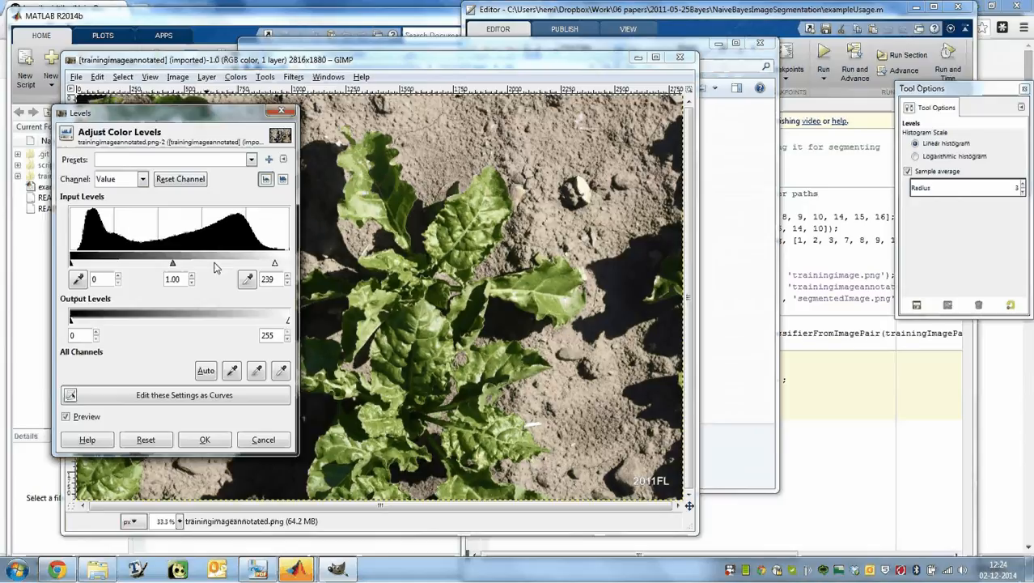
drag(76, 263, 86, 263)
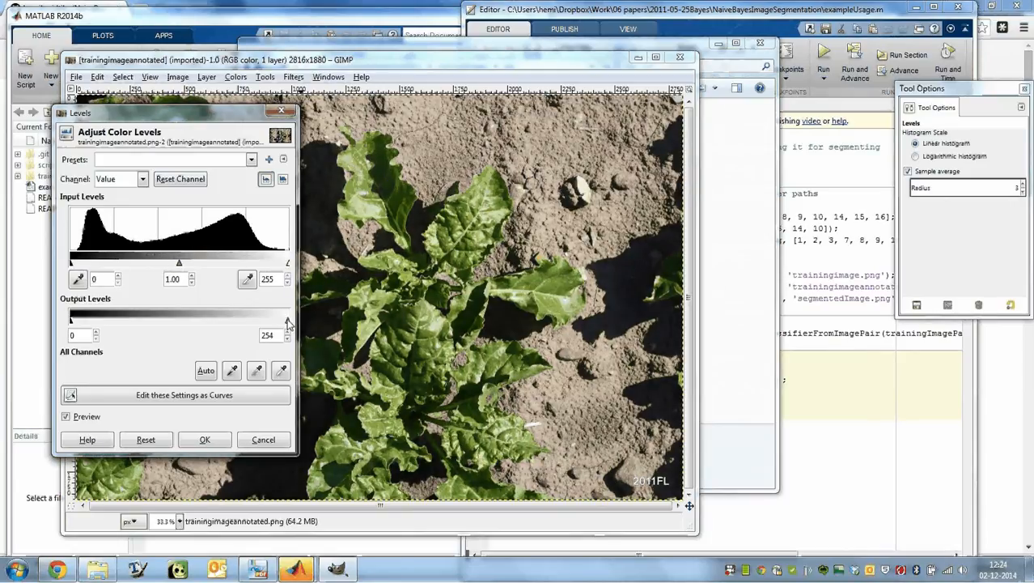
drag(288, 319, 276, 319)
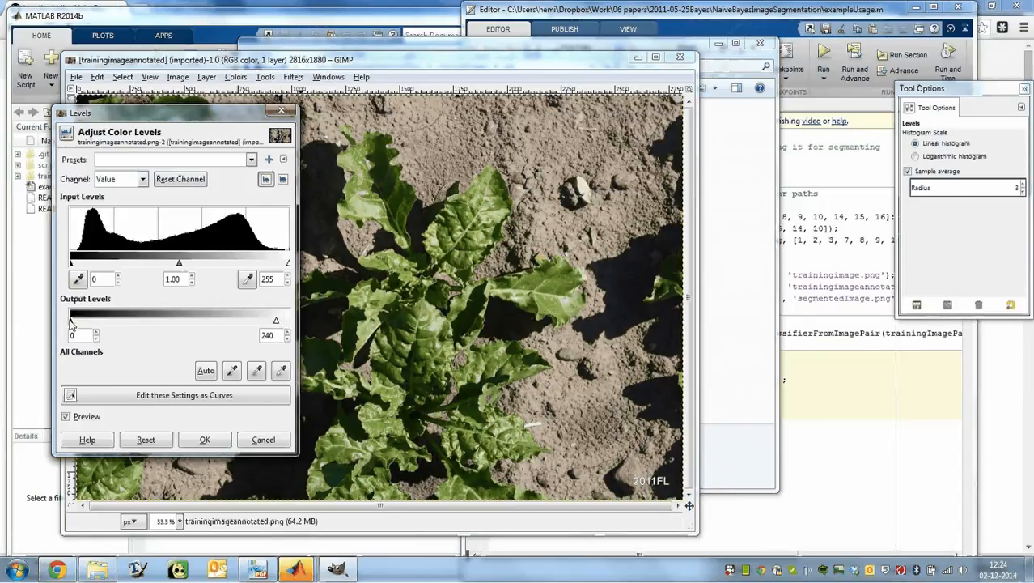
drag(71, 319, 82, 319)
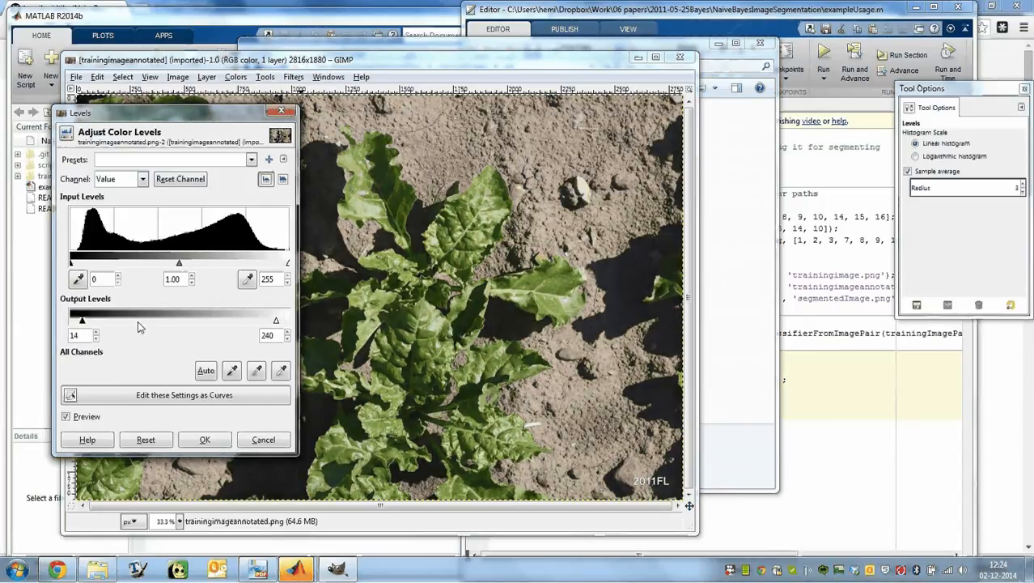
mouse_move(556, 237)
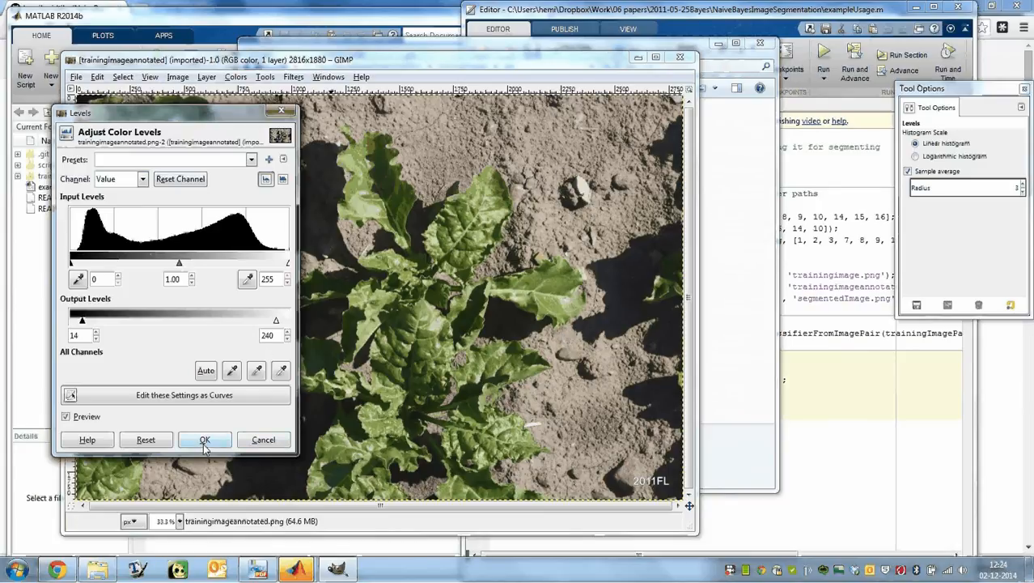
click(205, 439)
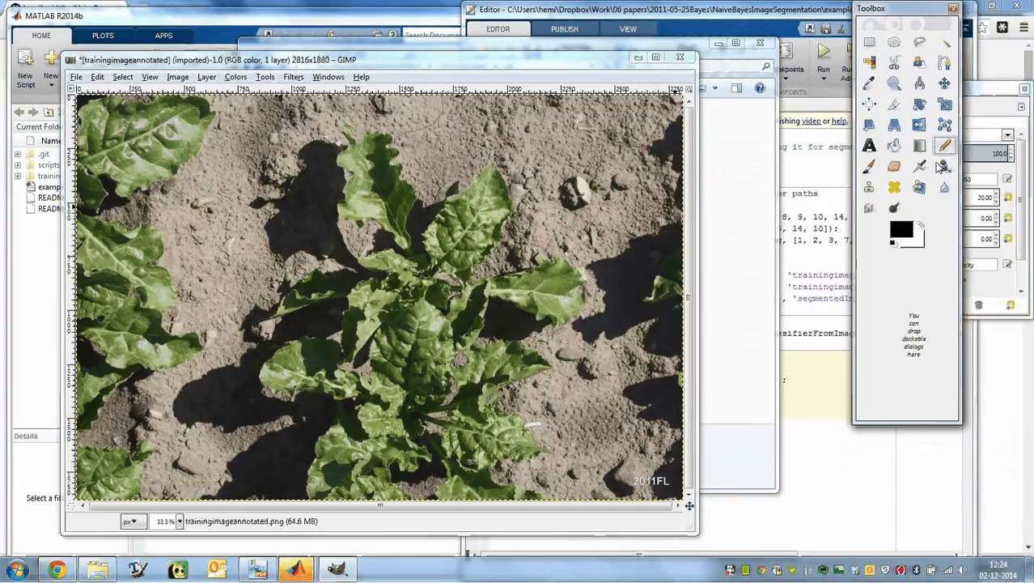
Step: Paint four black brush strokes over bare soil and shadow between the leaves
drag(615, 126, 619, 194)
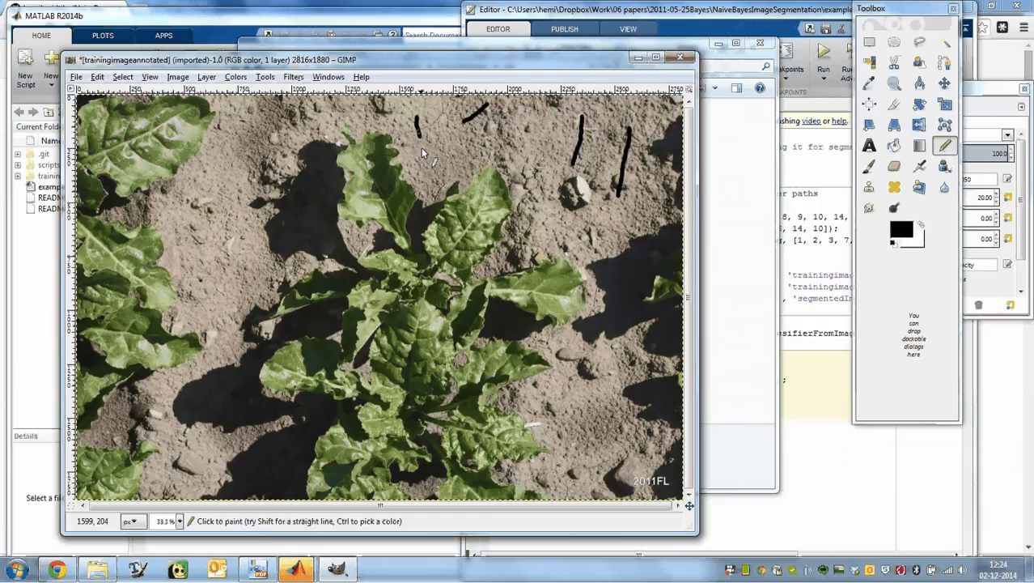
drag(518, 158, 518, 211)
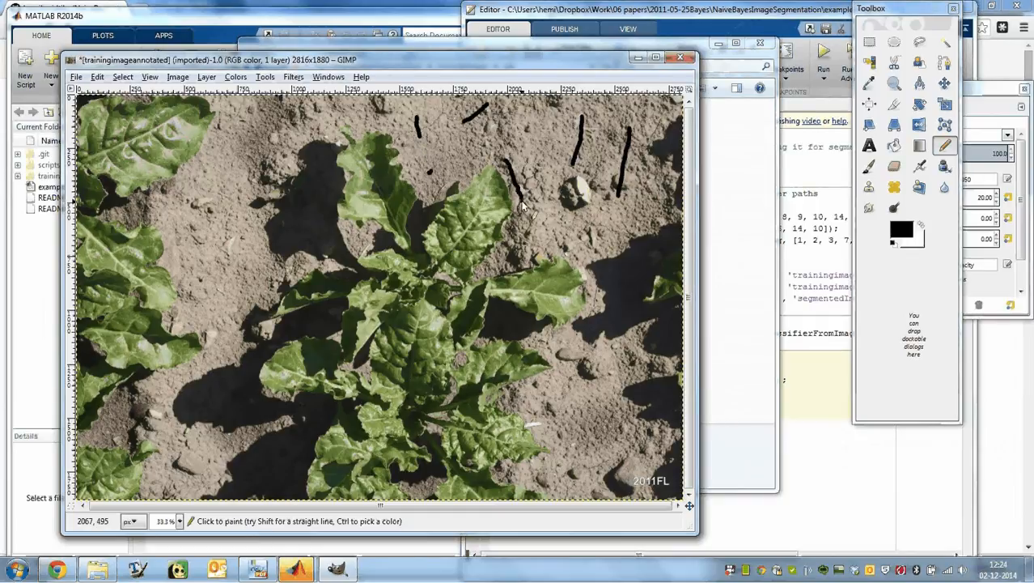
drag(522, 206, 498, 267)
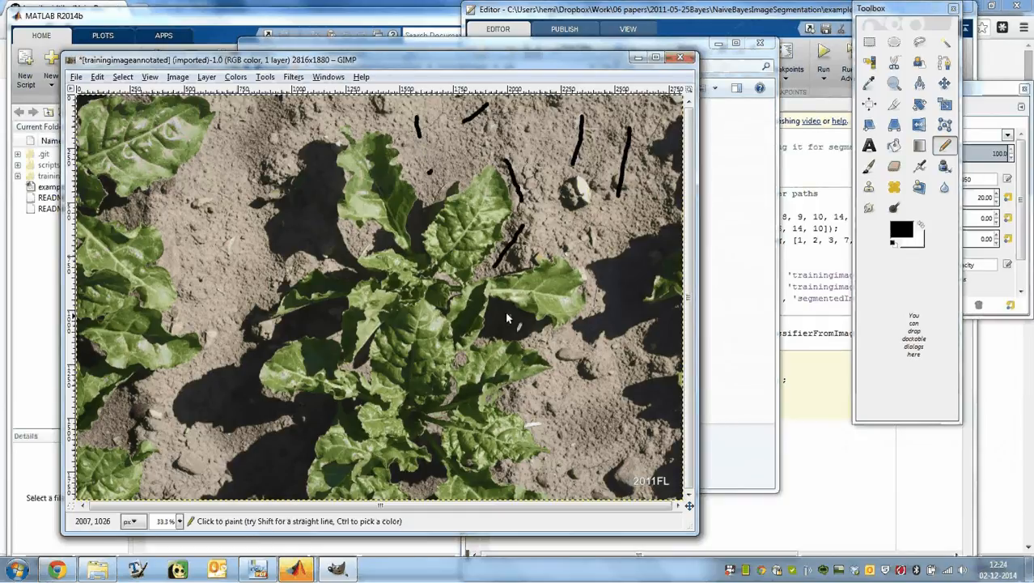
drag(498, 311, 534, 340)
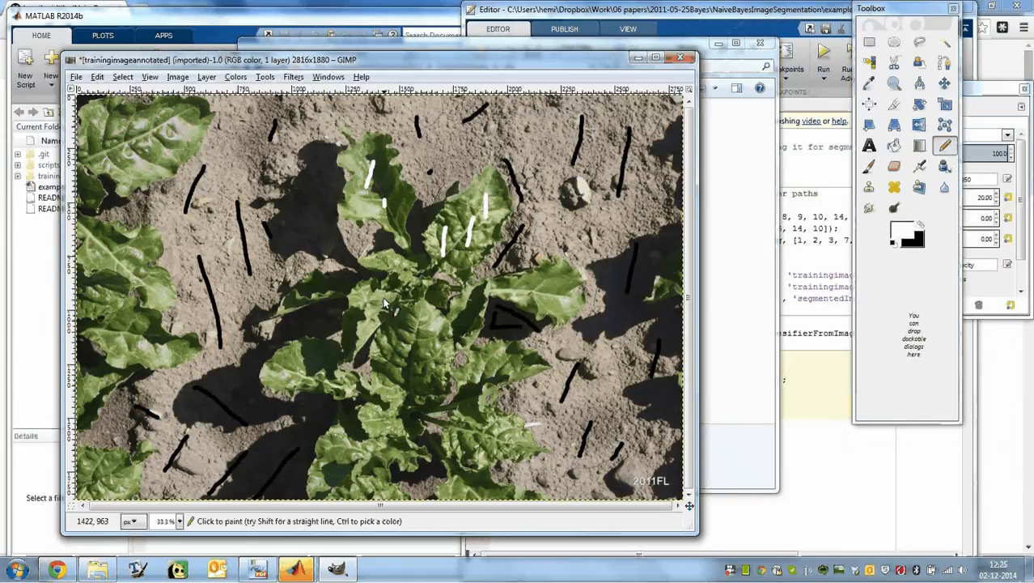
Step: Paint white strokes over the central, left and lower sugar-beet leaves
drag(372, 303, 421, 380)
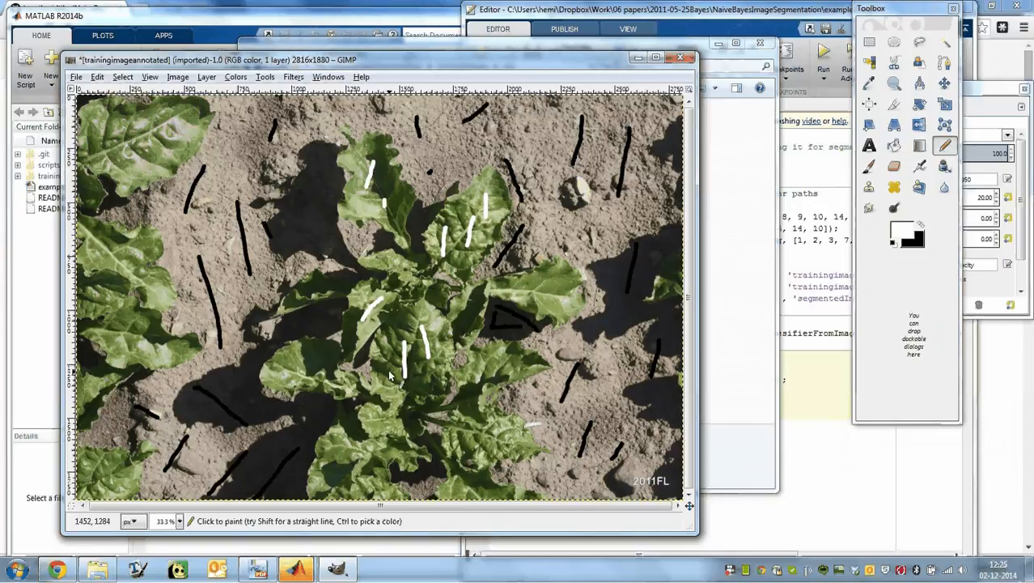
drag(389, 376, 336, 474)
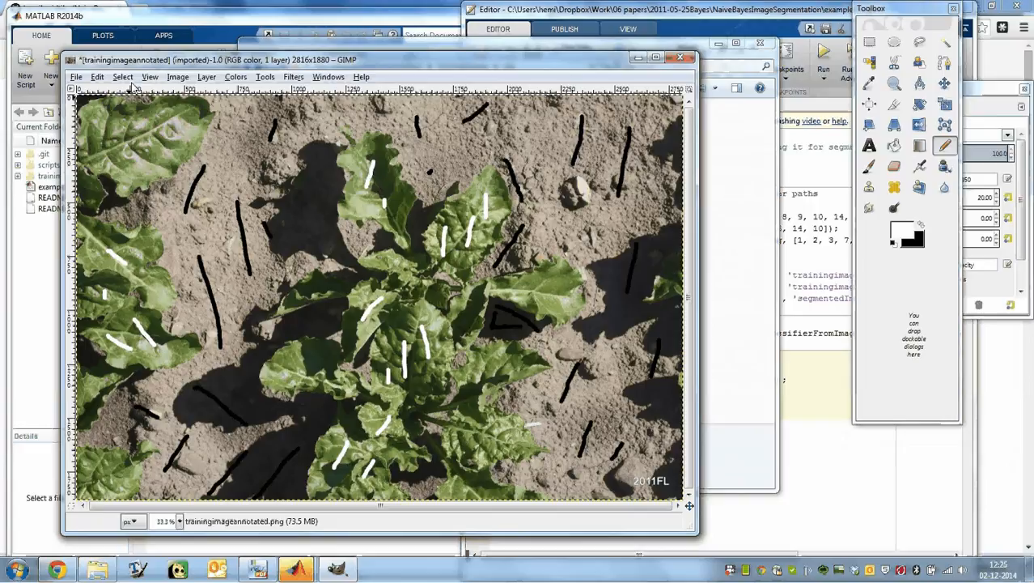
click(97, 76)
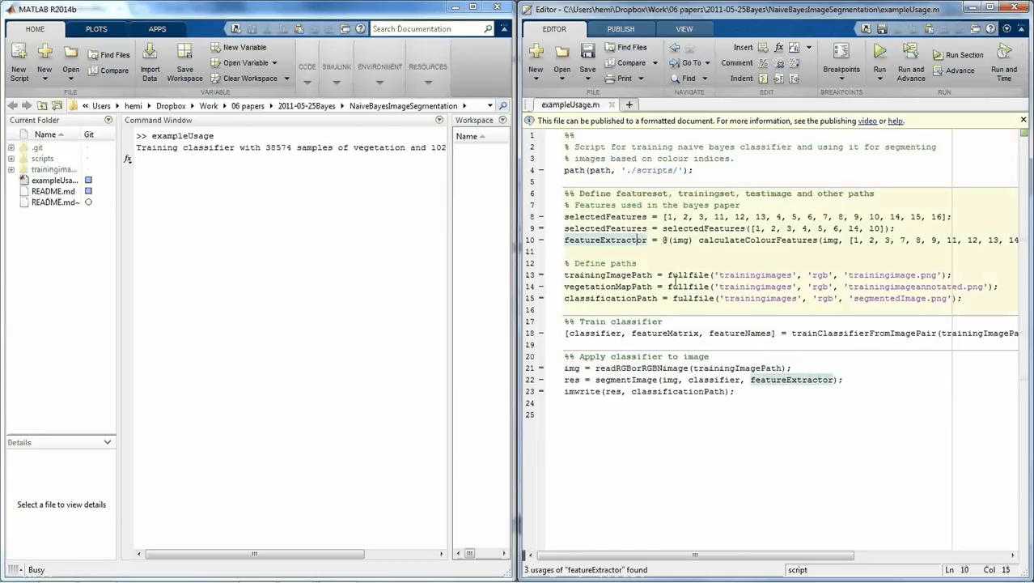
Step: Highlight MATLAB's output lines as exampleUsage finishes, then switch to the rgb folder
drag(564, 275, 962, 298)
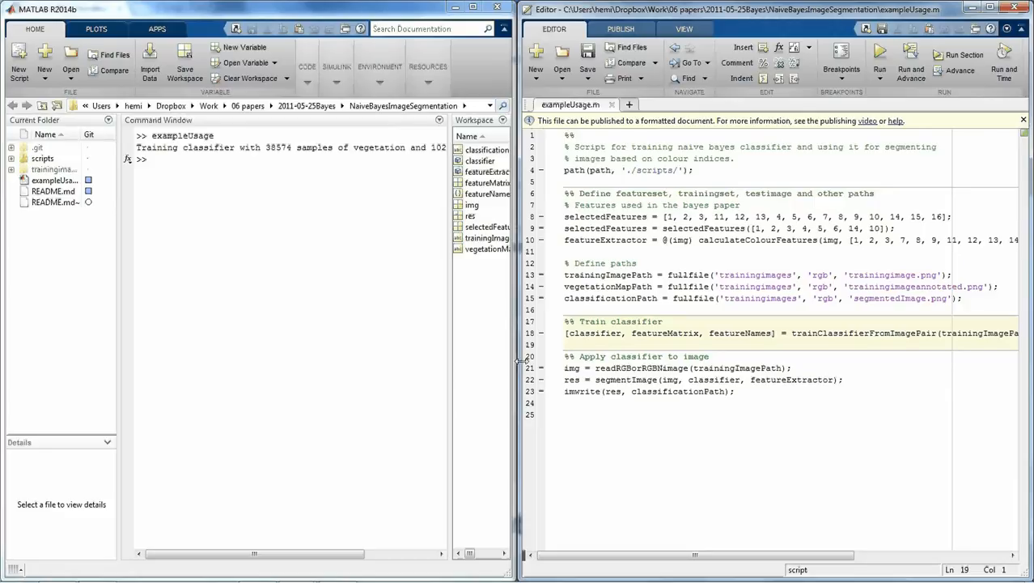
click(565, 344)
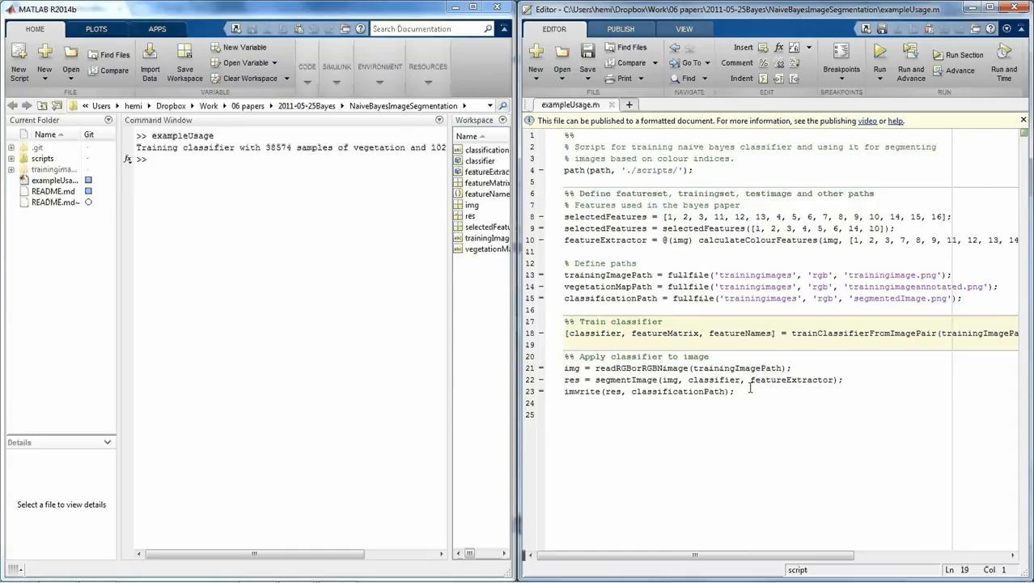
drag(566, 368, 735, 391)
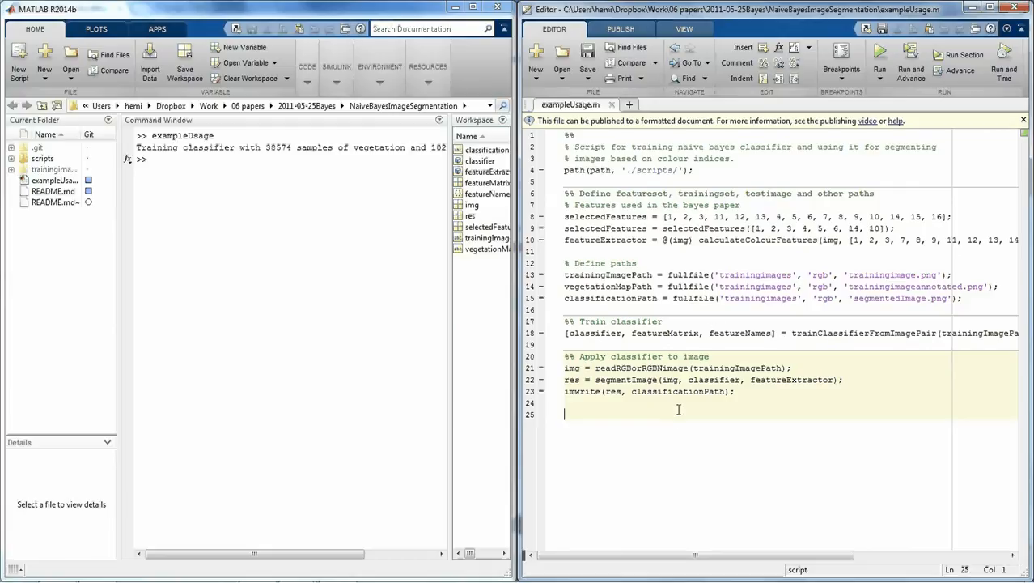
key(alt+tab)
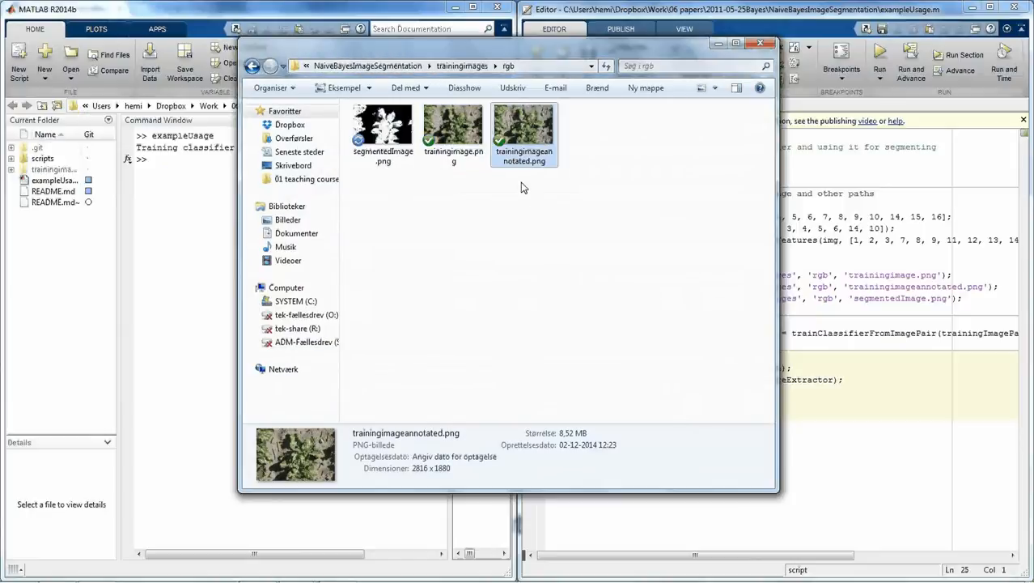
Step: View segmentedImage.png, the white-leaves-on-black-soil mask, in Windows Photo Viewer
click(383, 133)
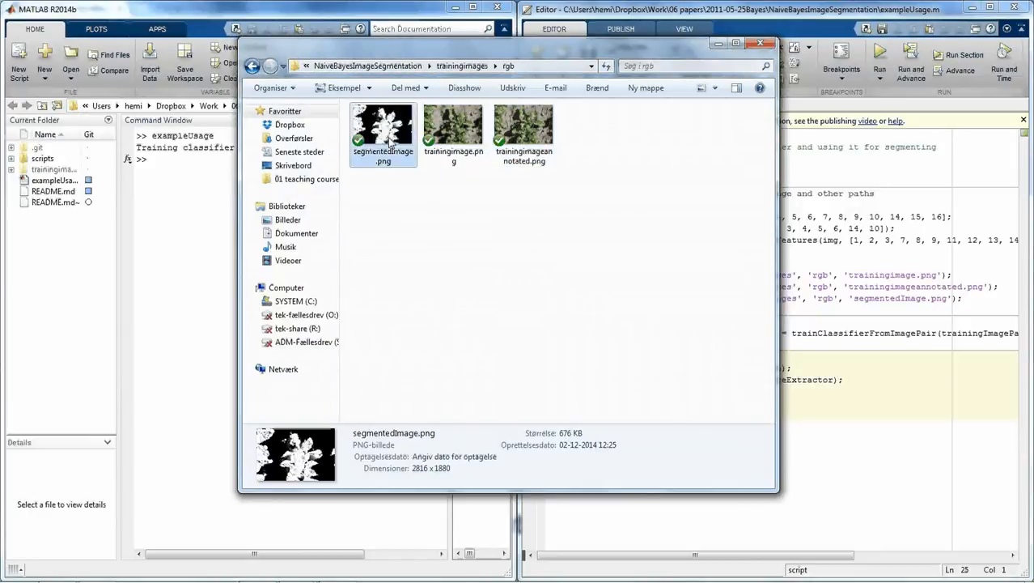
double_click(383, 129)
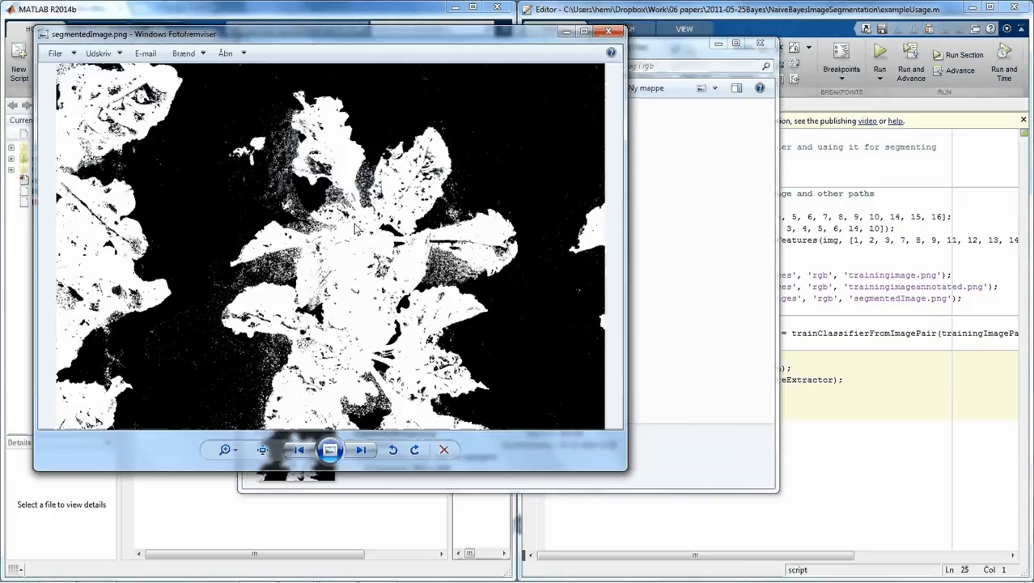
mouse_move(97, 109)
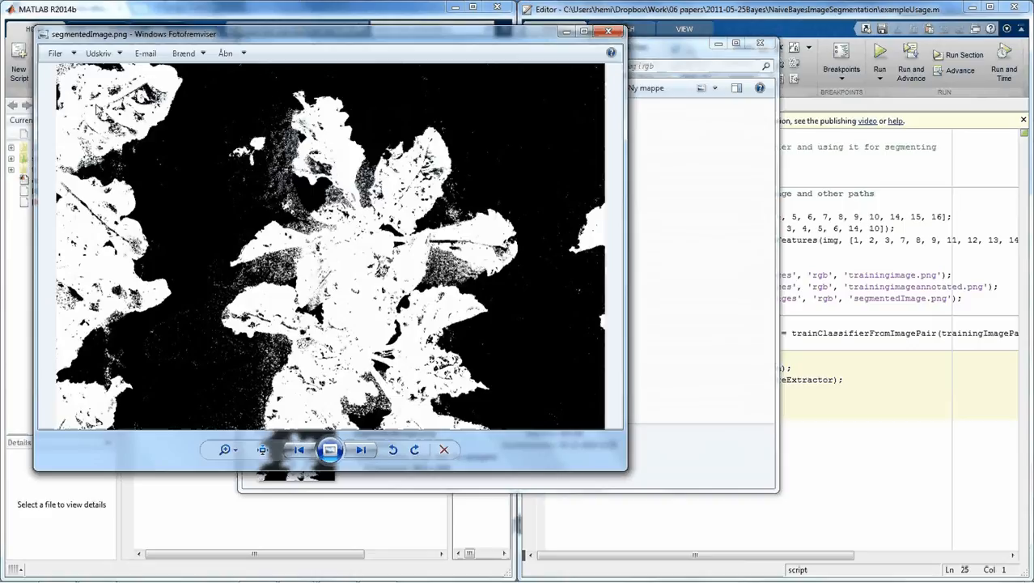
mouse_move(323, 234)
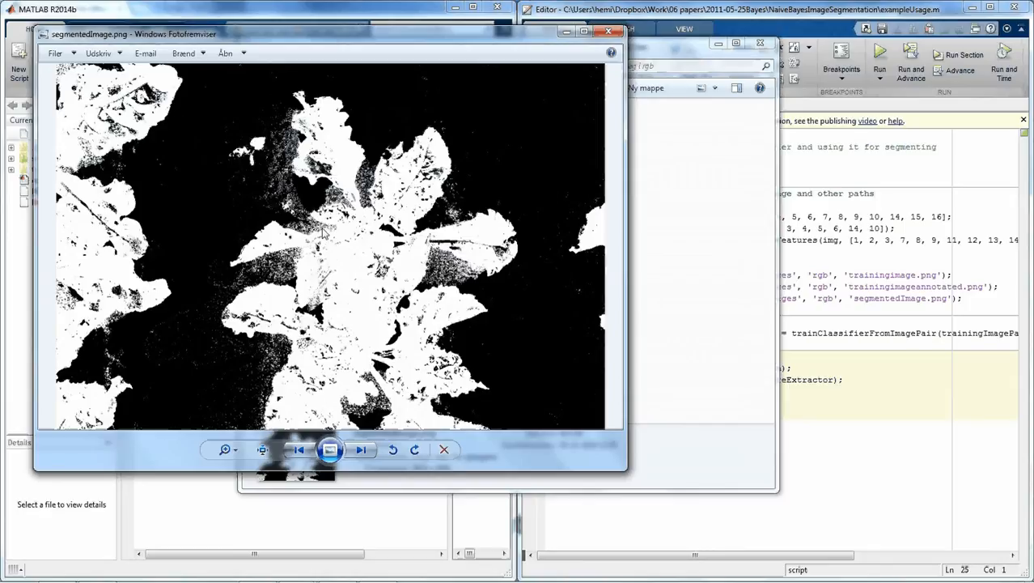
mouse_move(504, 294)
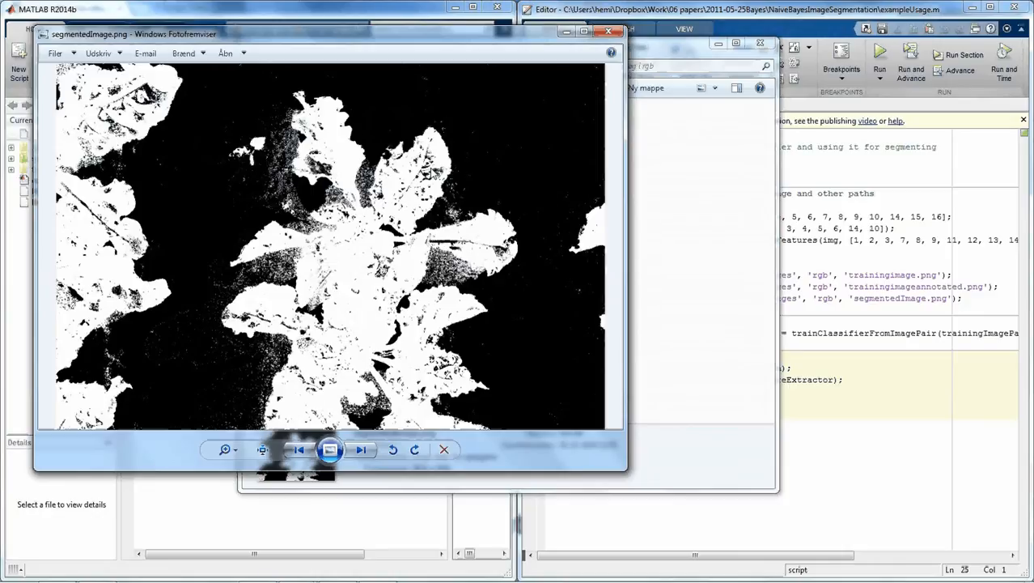
mouse_move(198, 327)
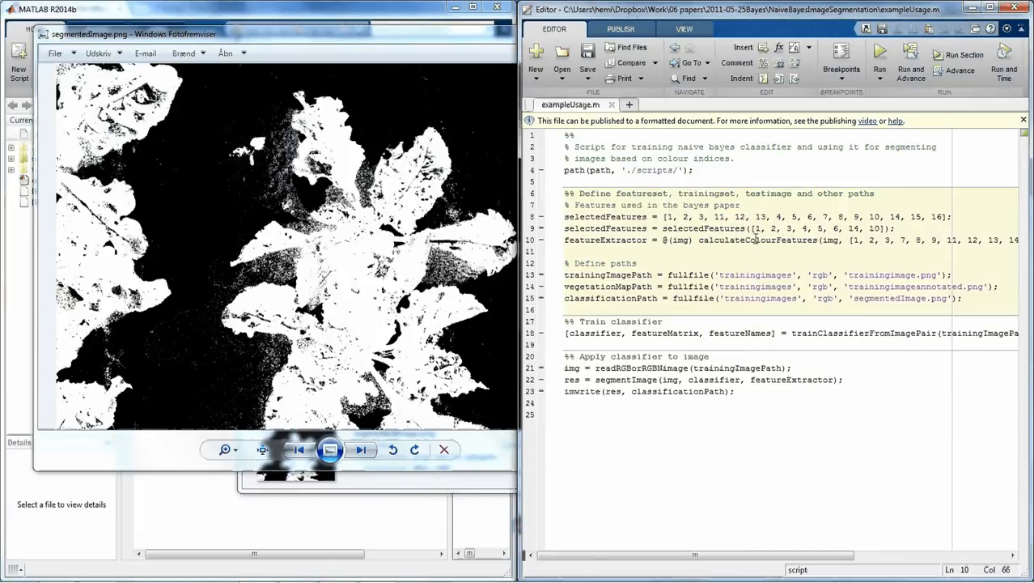
Step: Open calculateColourFeatures.m through the right-click menu on its line-10 call
click(722, 240)
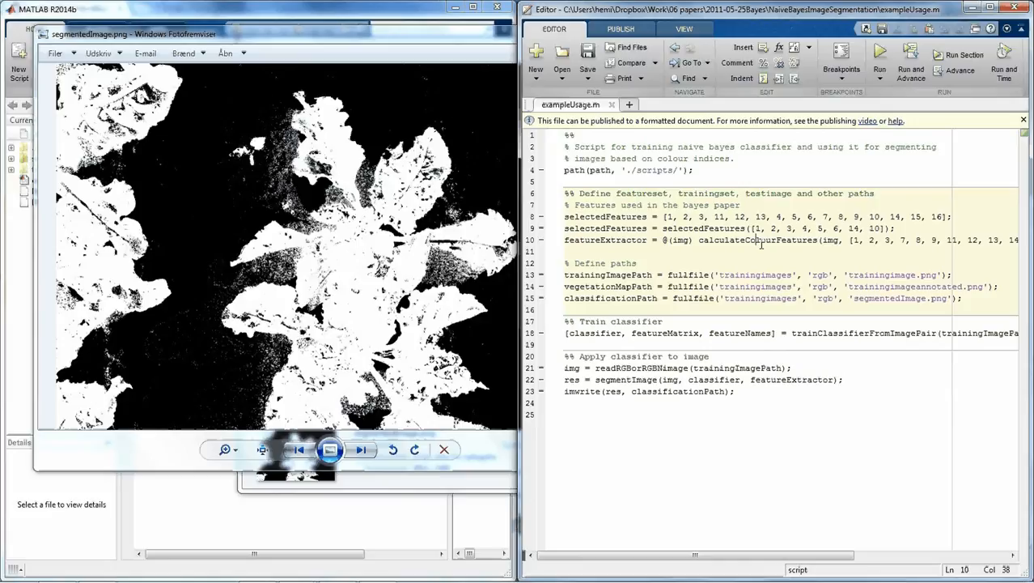
right_click(756, 239)
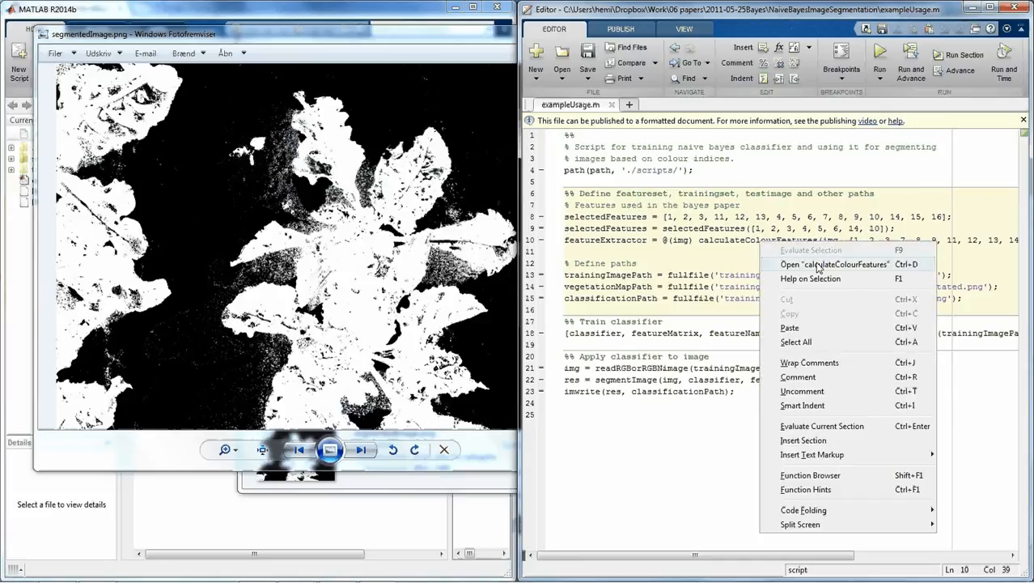
click(835, 264)
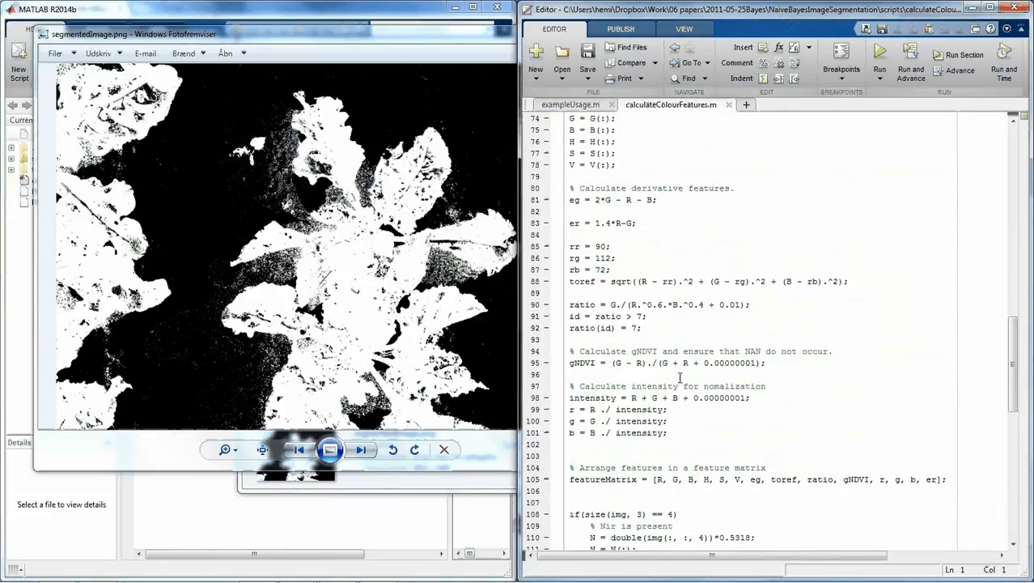
Step: Scroll calculateColourFeatures.m down to the eighteen featureNames definitions near line 128
scroll(down, 3)
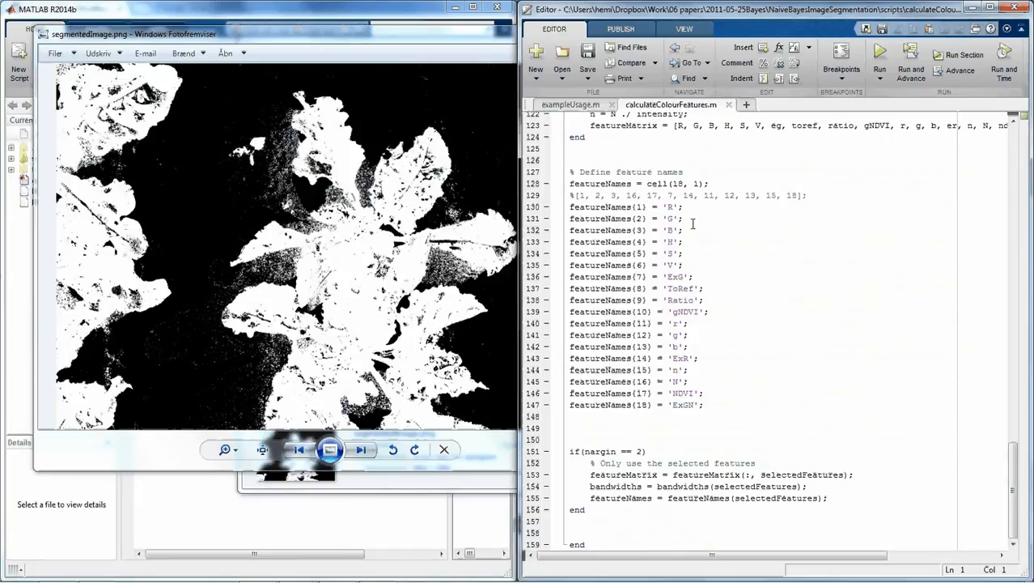
mouse_move(742, 288)
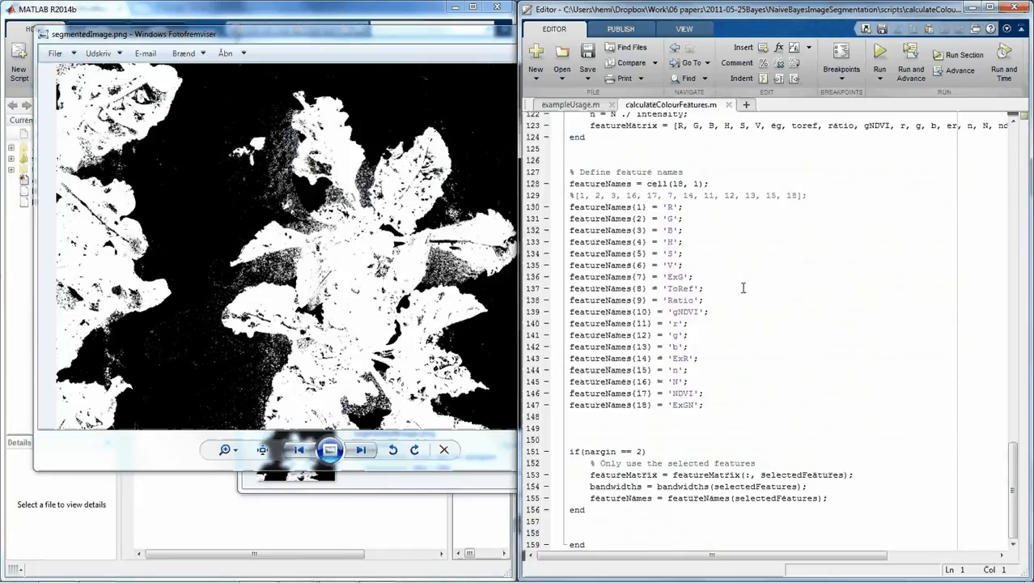
mouse_move(712, 213)
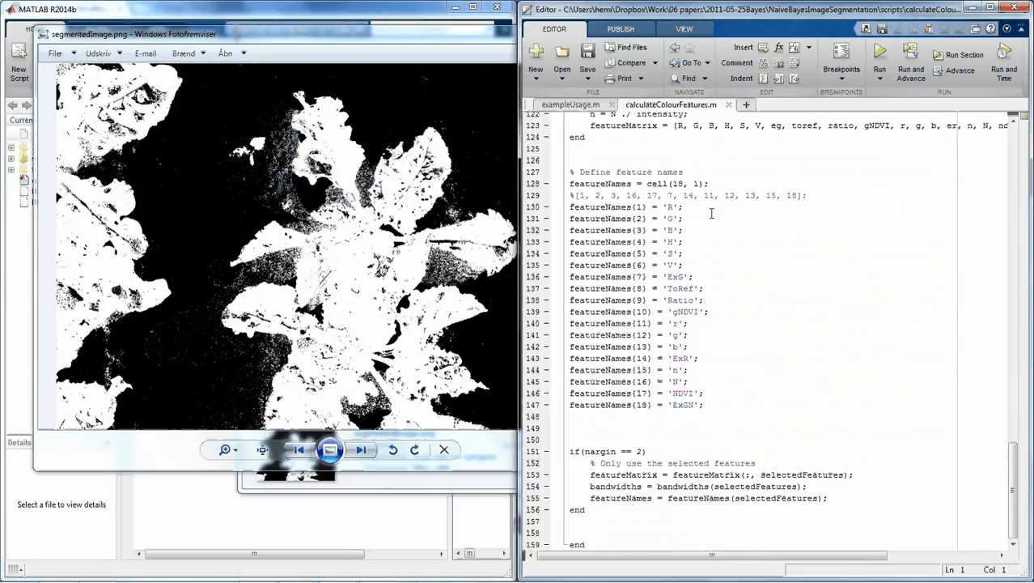
mouse_move(723, 348)
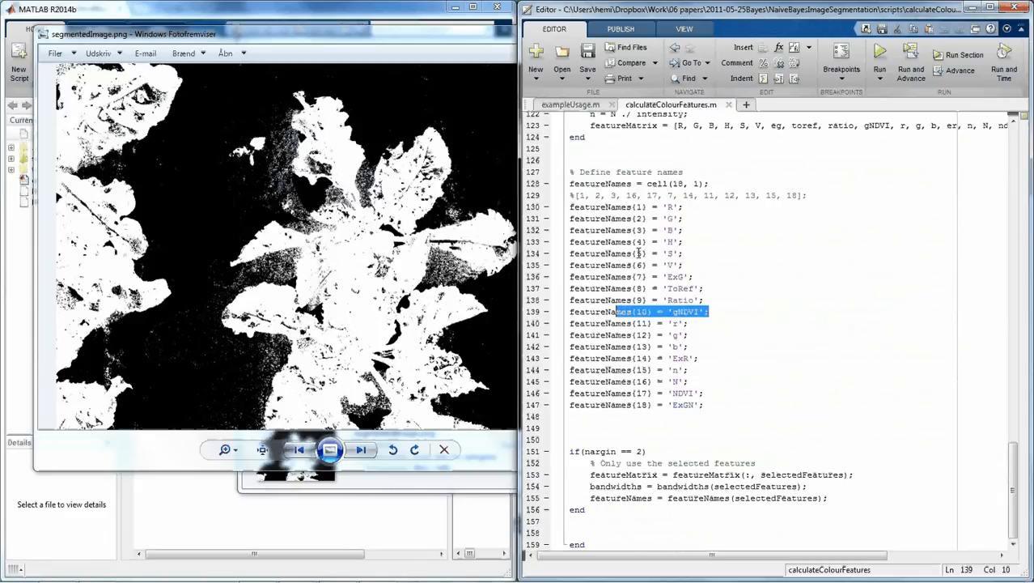
click(571, 104)
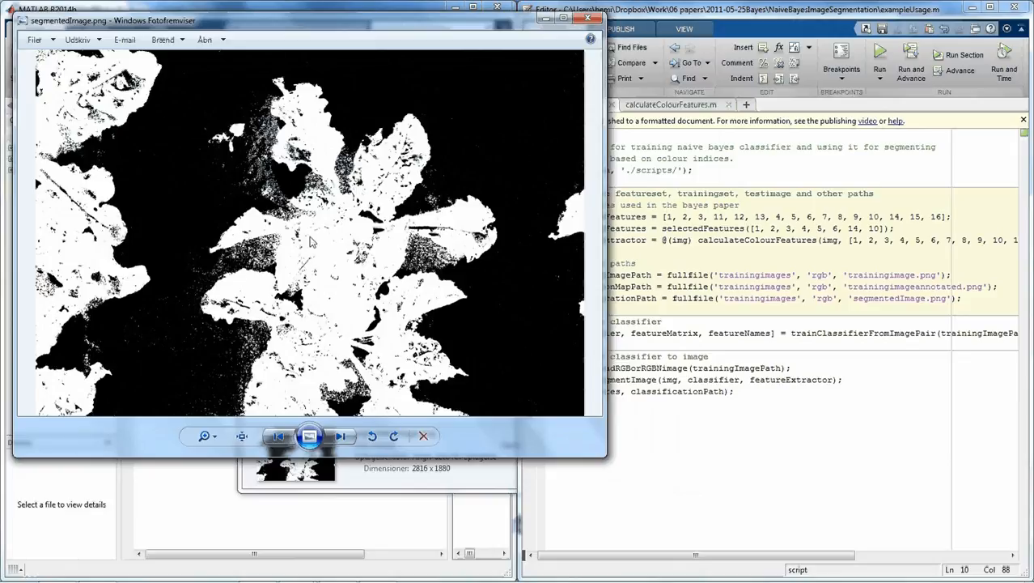
mouse_move(158, 350)
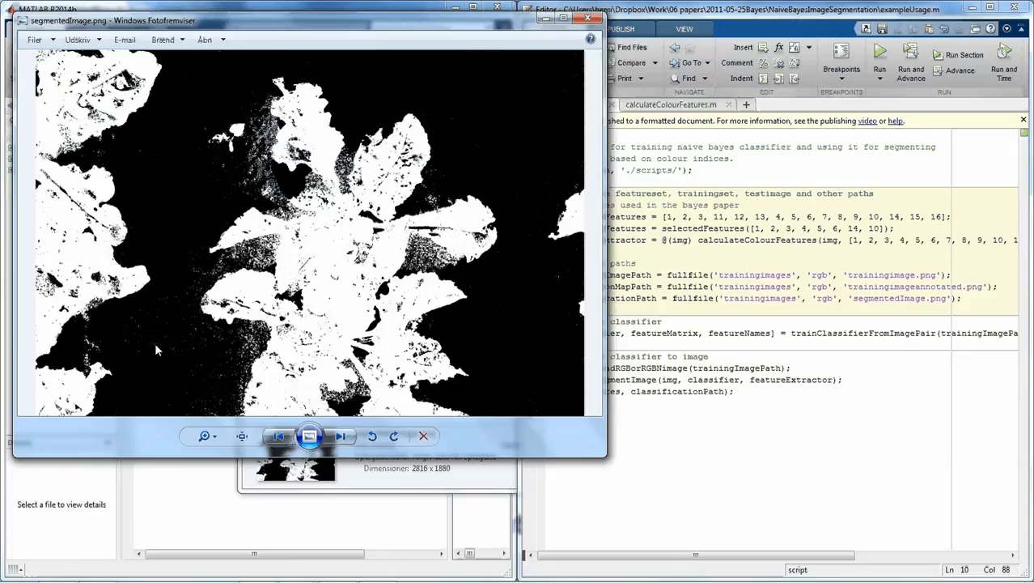